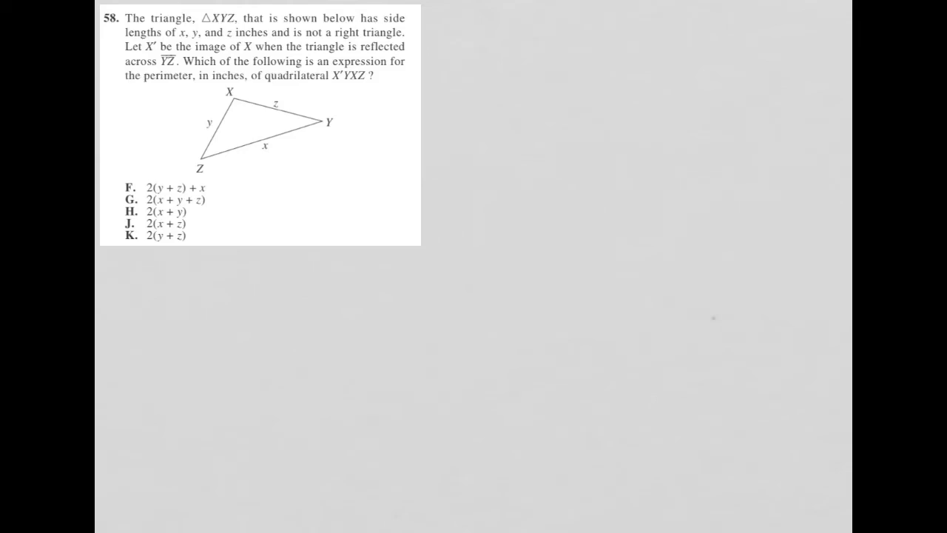
- Tick-mark the equal sides and draw dashed lines from Z and Y to reflected vertex X'
drag(387, 96, 358, 110)
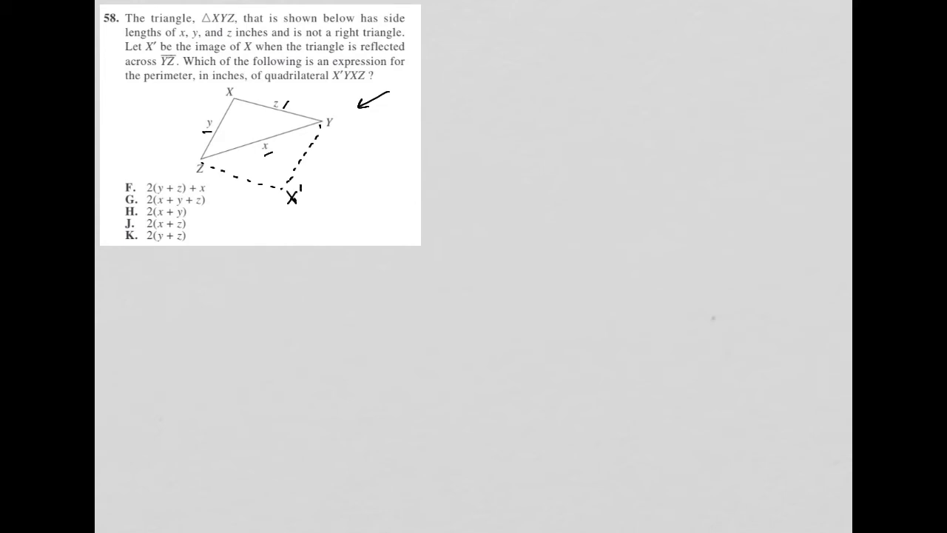
- Trace the reflected sides solid, circle the angle at X, and label the new side y
drag(206, 157, 260, 141)
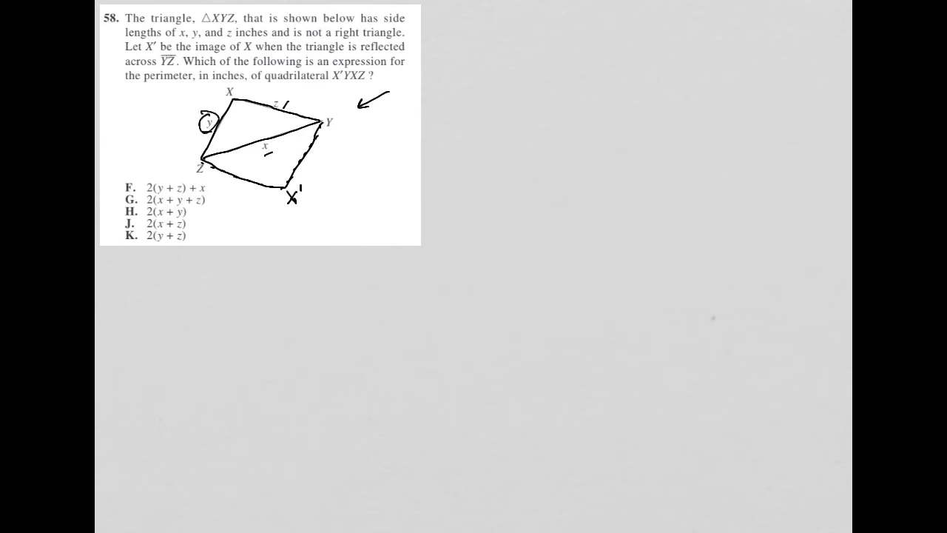
drag(269, 104, 296, 111)
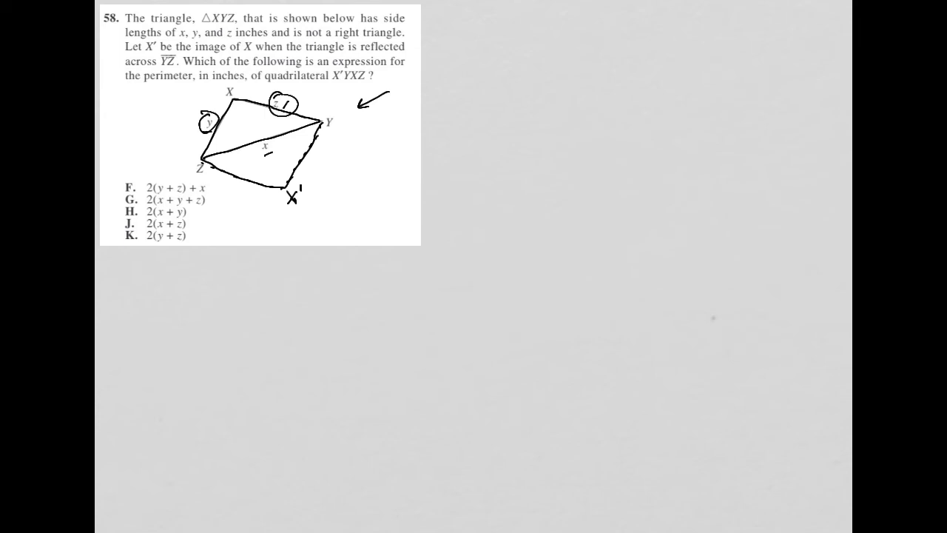
text(y)
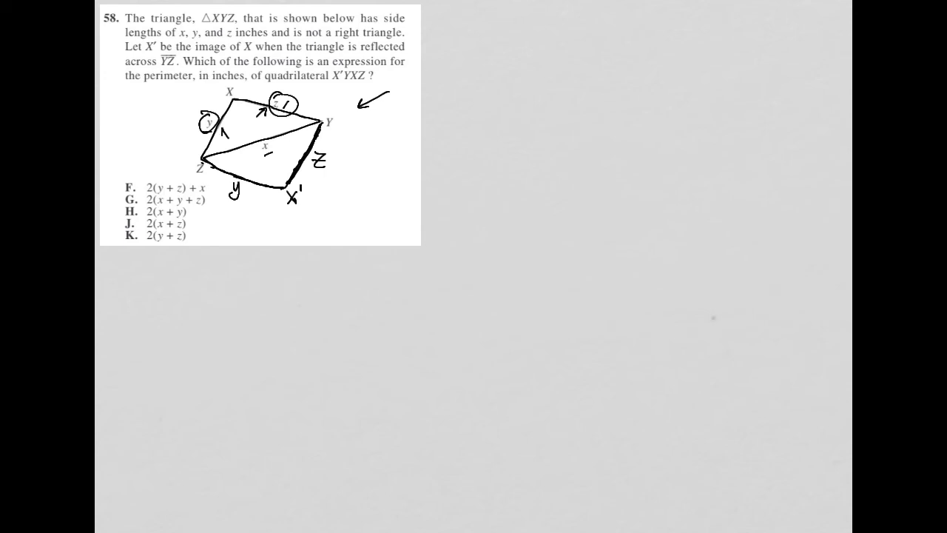
- Handwrite '2y + 2z = Perimeter' to the right of the diagram
click(225, 132)
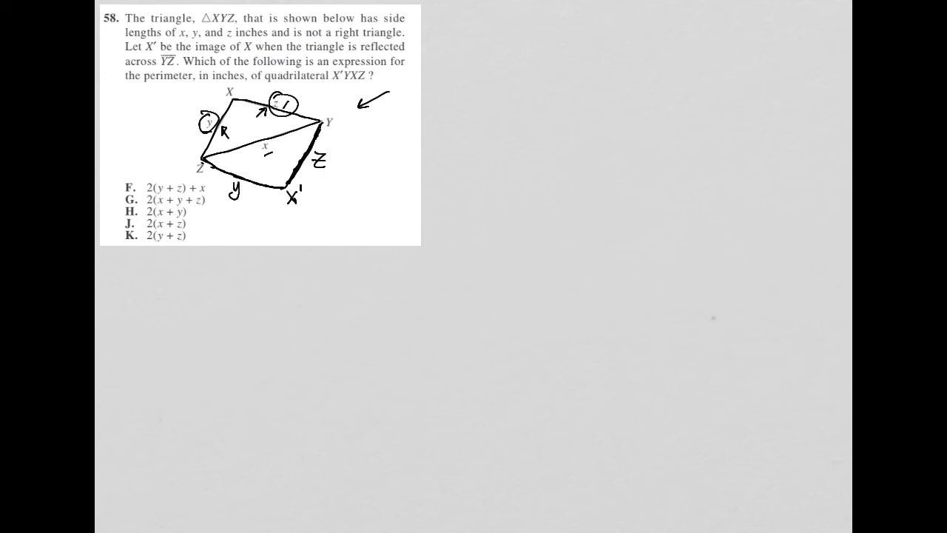
text(2y+2z = Per.)
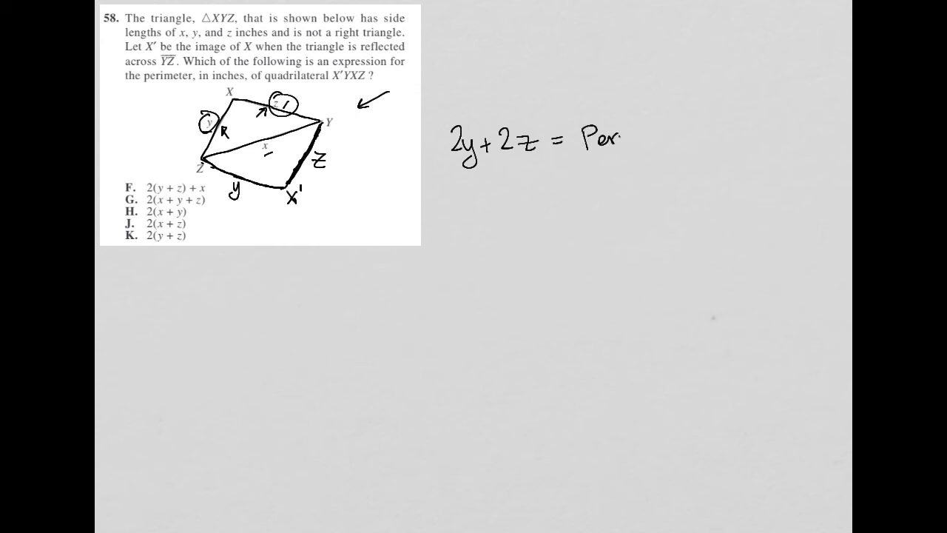
text(imet)
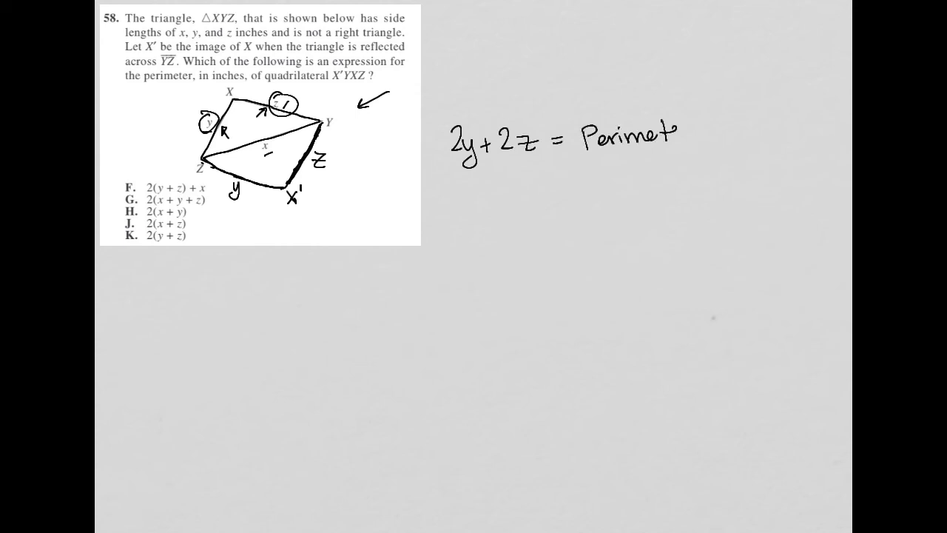
text(er)
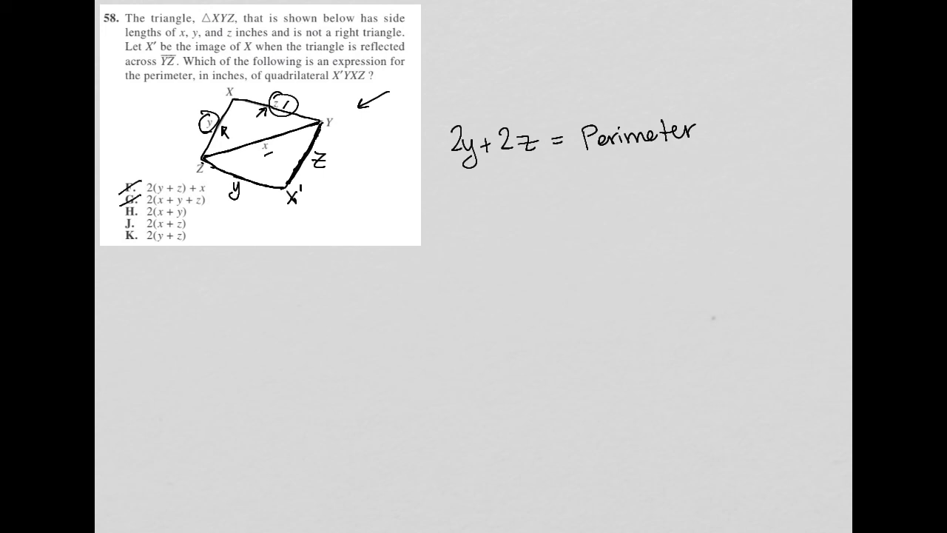
- Strike through choices H and J, box choice K, and write 2y+2 beneath
drag(119, 213, 137, 207)
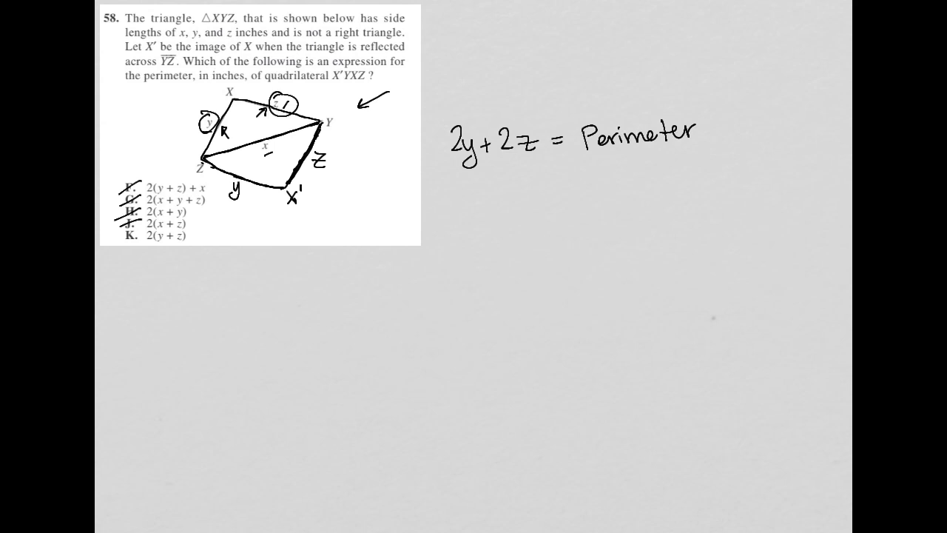
drag(122, 225, 189, 225)
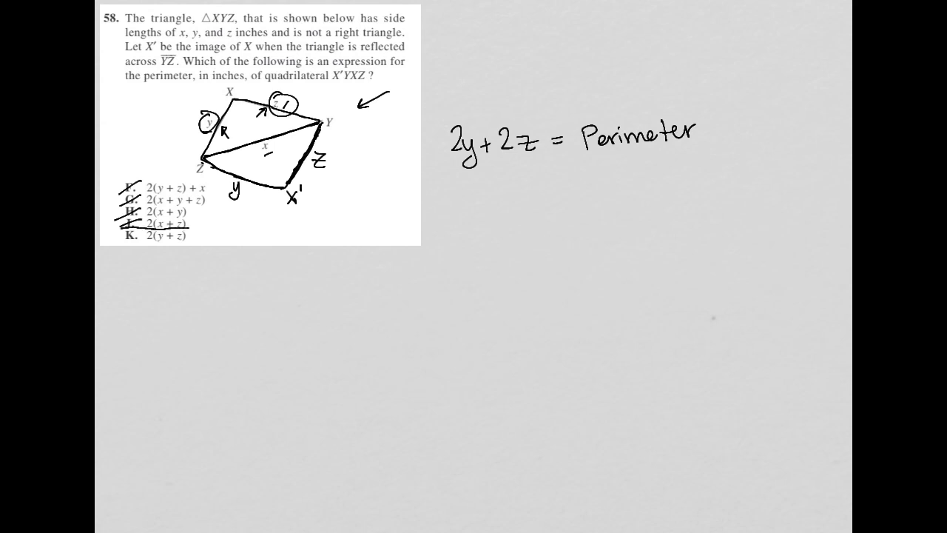
drag(121, 236, 195, 235)
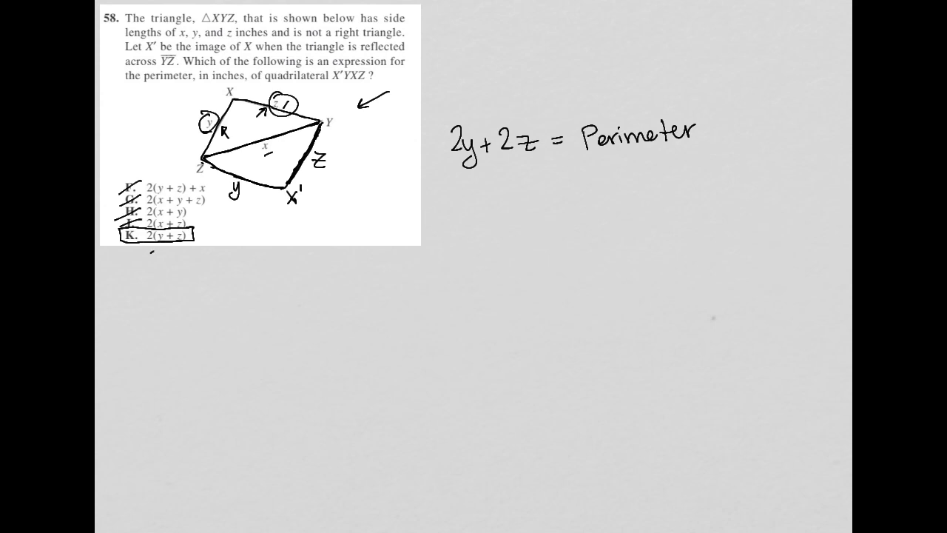
text(2y+2)
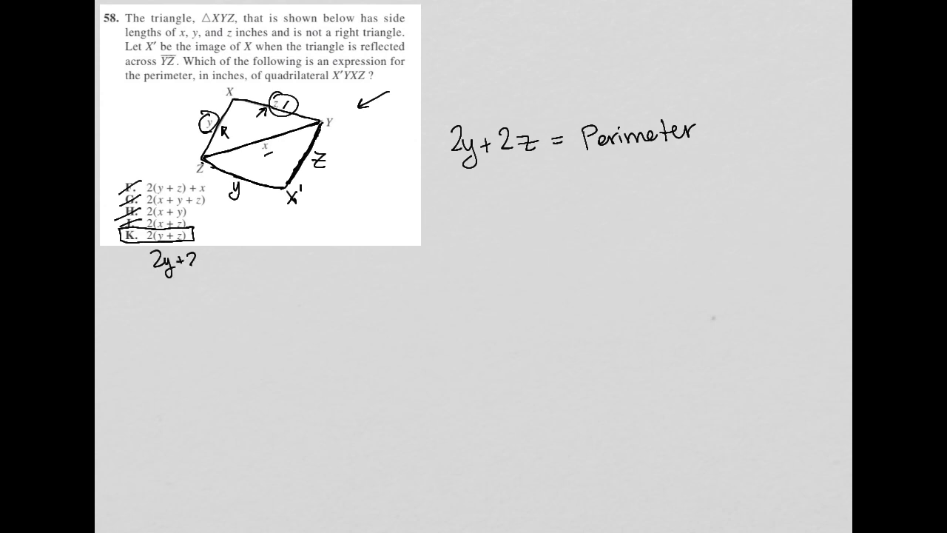